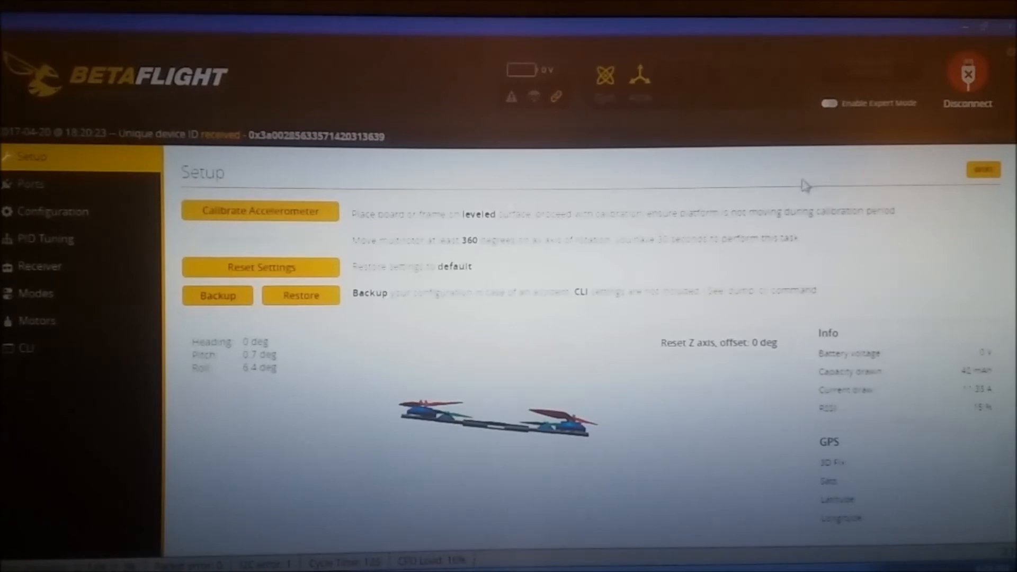
mouse_move(41, 350)
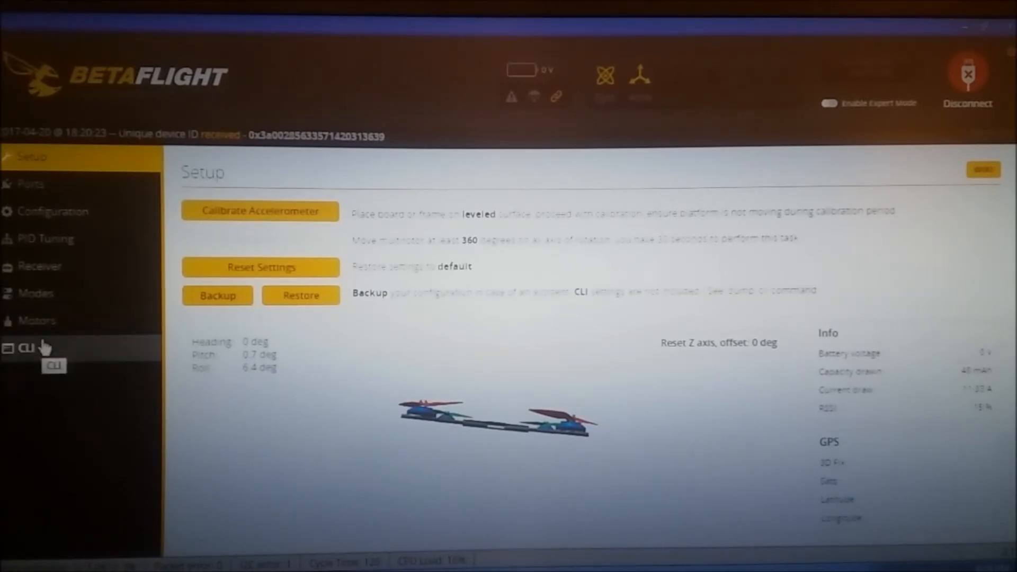
Switch to the CLI to list the current lowpass filter settings
click(25, 348)
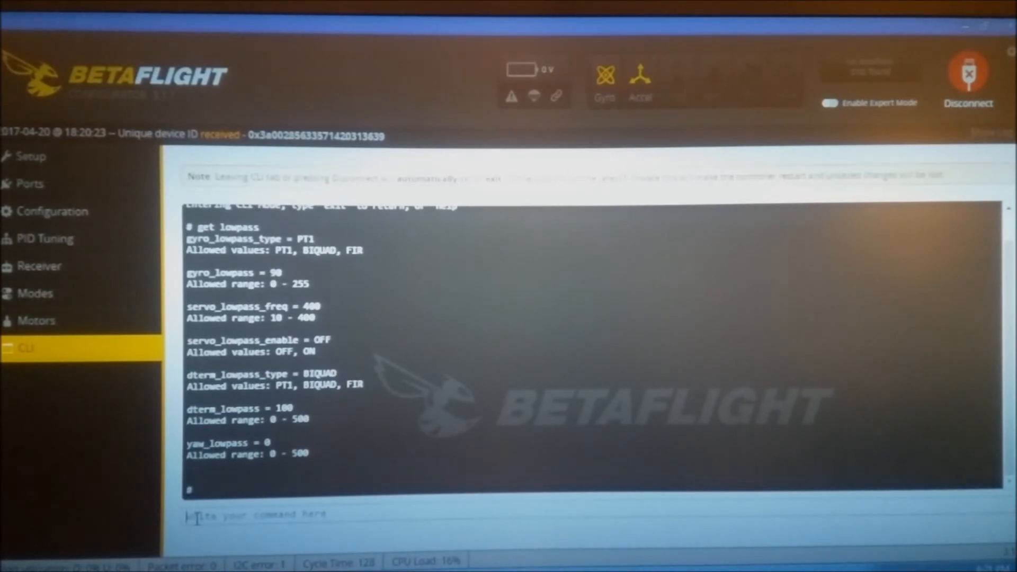
Run 'set dterm_lowpass_type =PT1' to change the D-term lowpass type from BIQUAD to PT1
text(dterm_lowpass_type =)
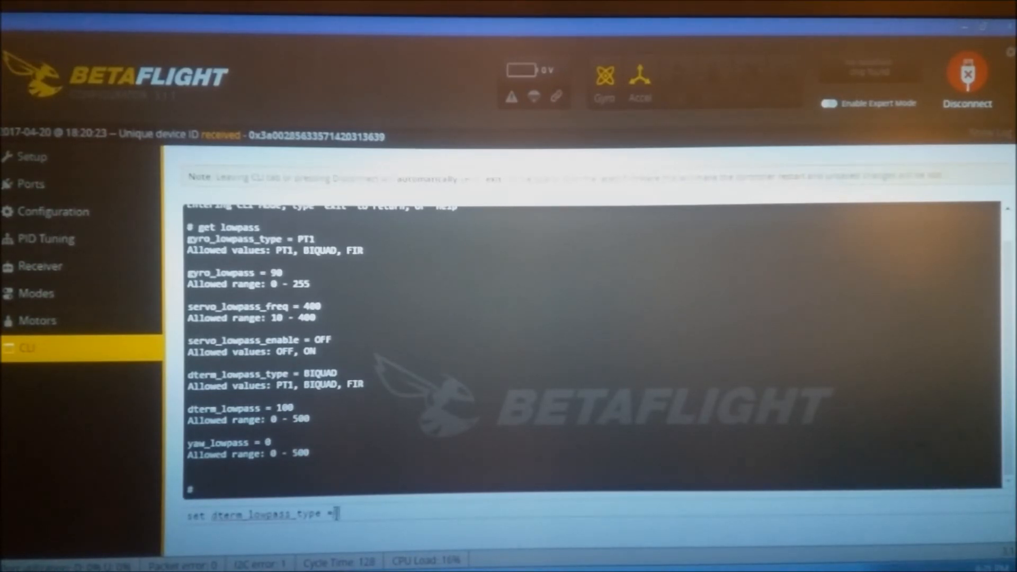
text(PT1)
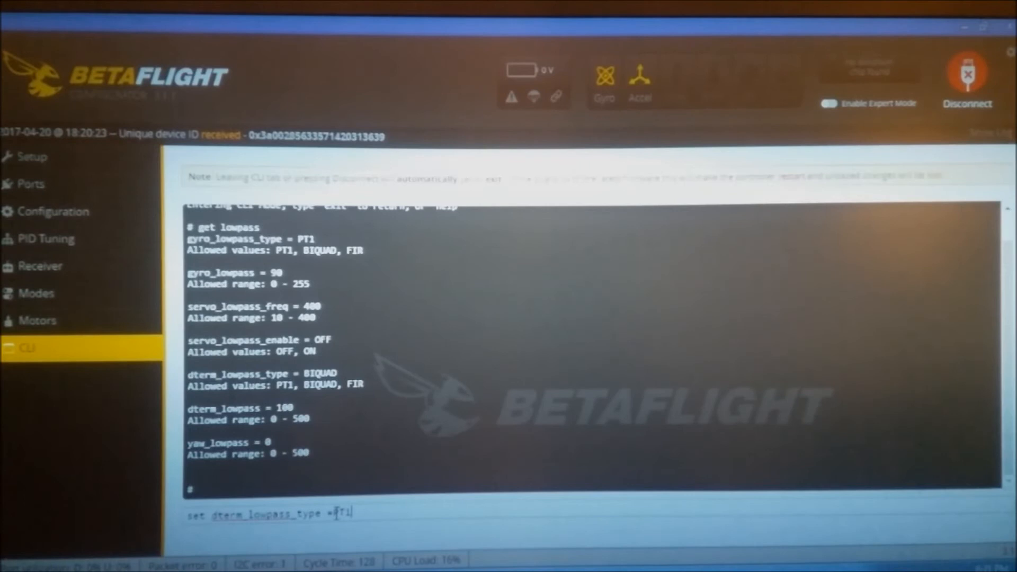
key(Enter)
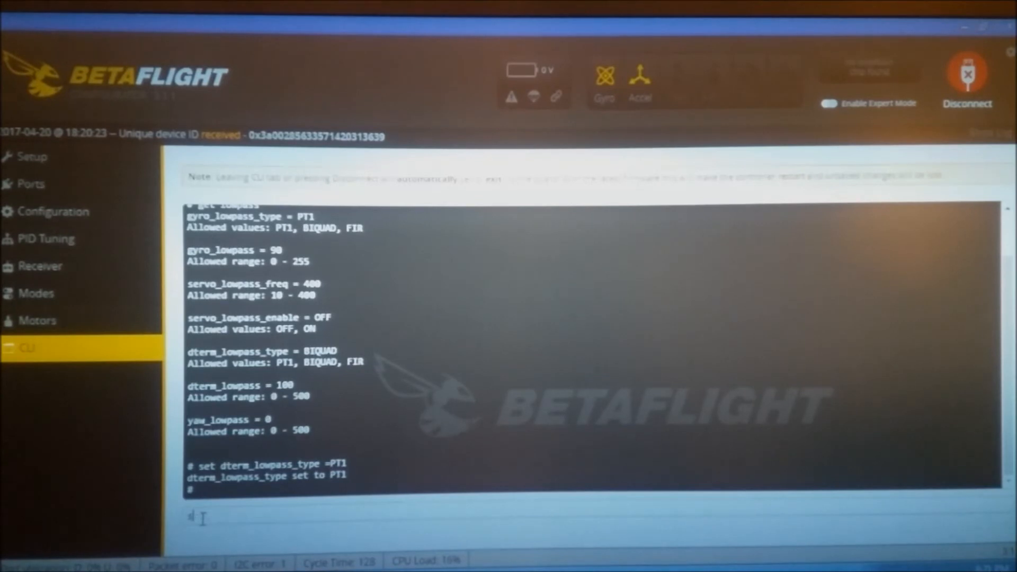
Exit the CLI and return to the Setup page with the flight controller reconnected
click(966, 74)
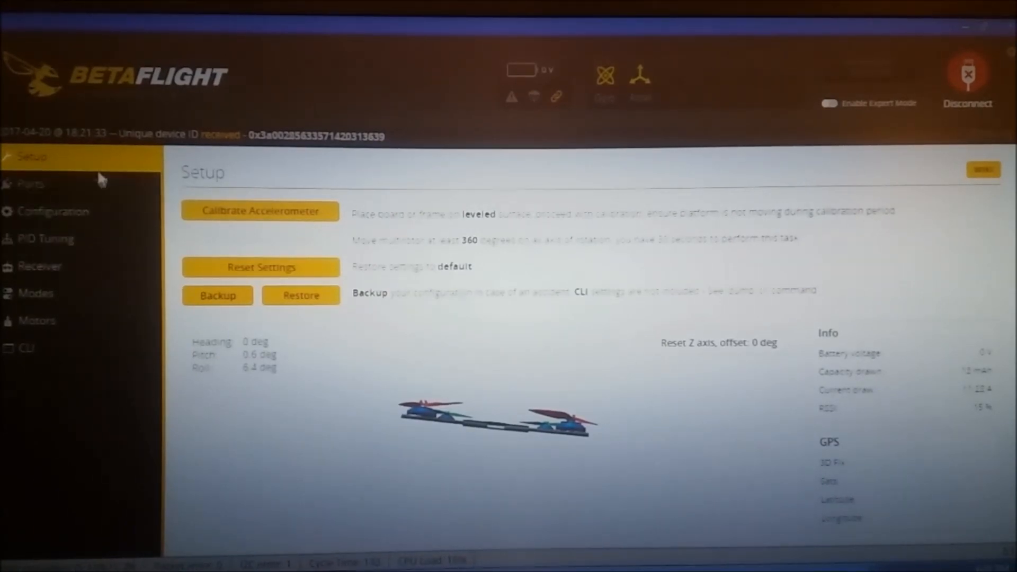
mouse_move(64, 240)
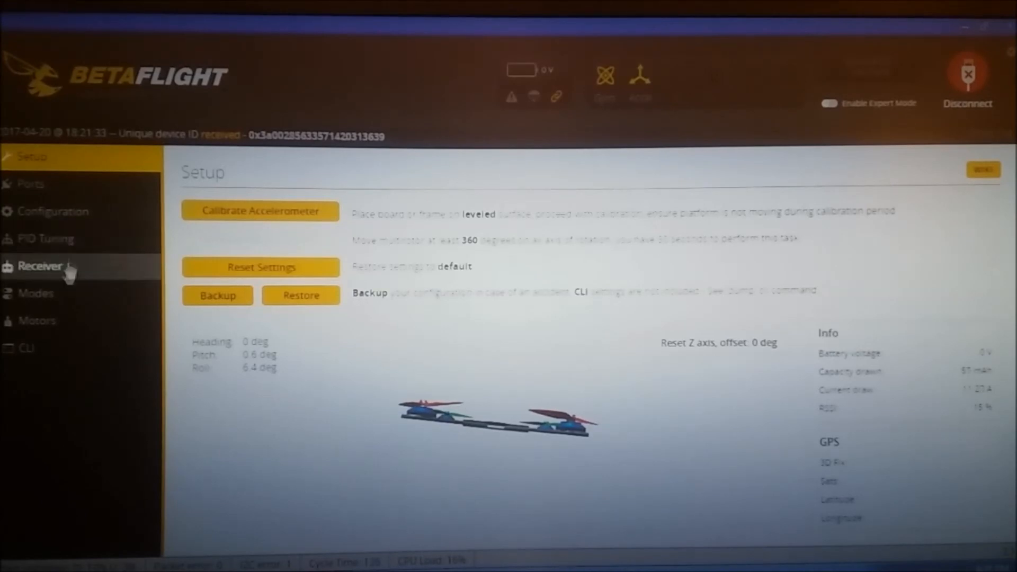
Show the Filter Settings sub-tab of PID Tuning with gyro notch and D-term lowpass values
click(47, 240)
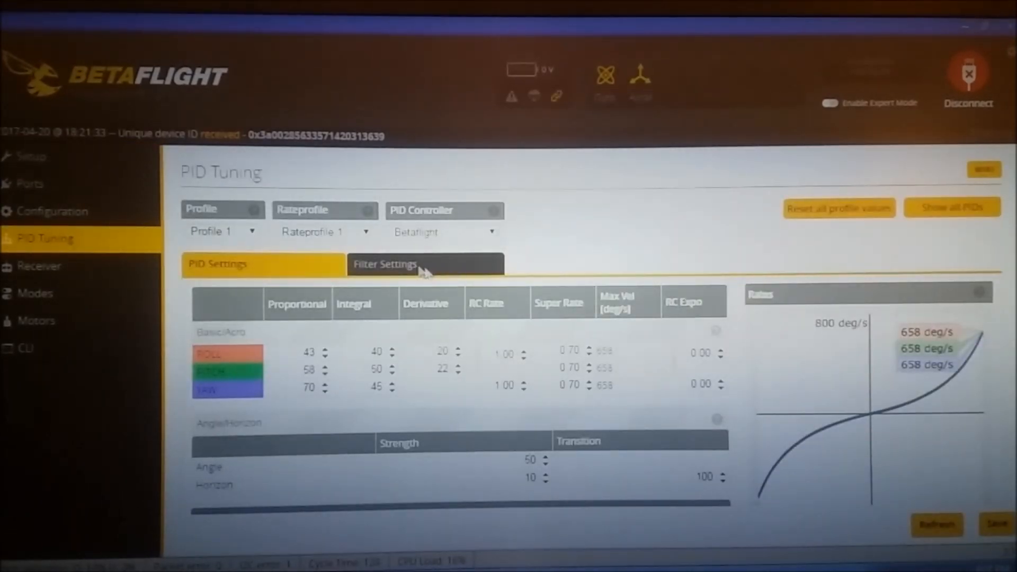
click(385, 264)
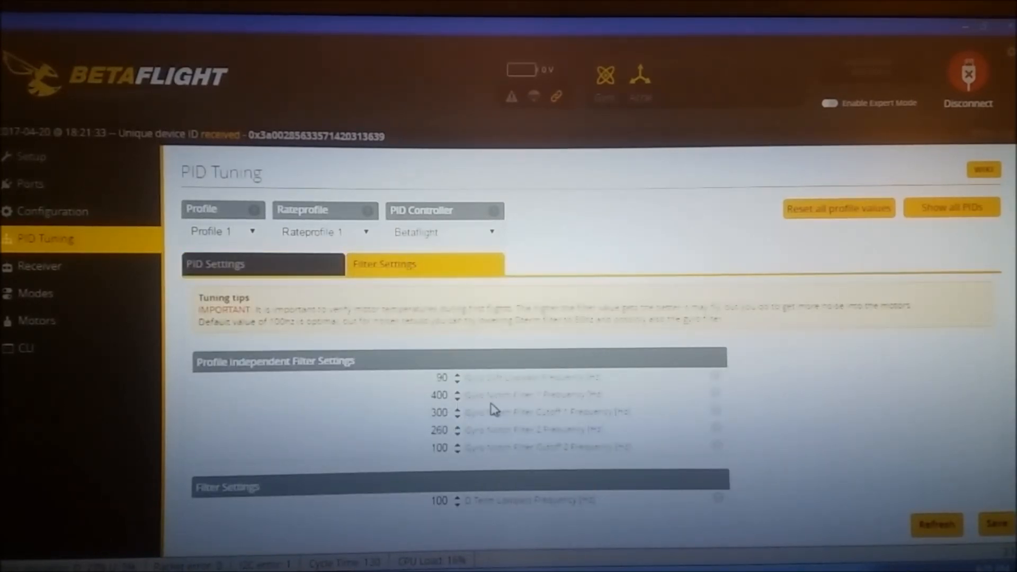
mouse_move(572, 411)
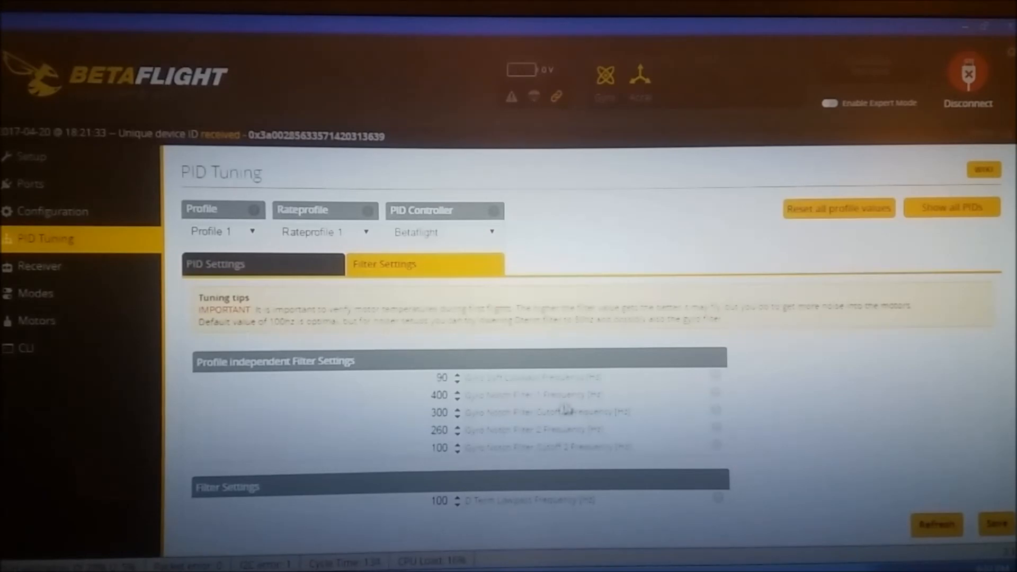
mouse_move(457, 409)
text(0)
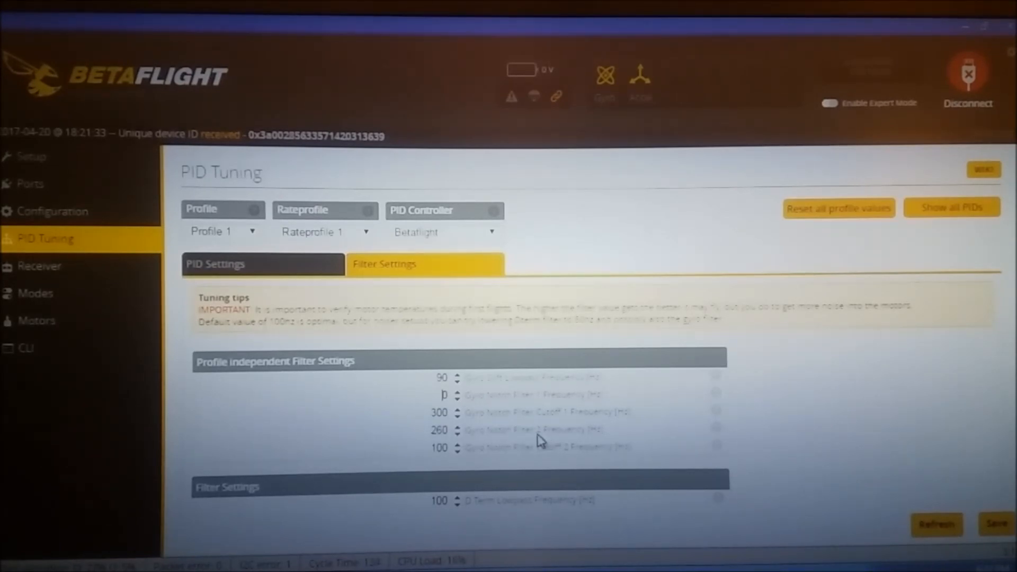
mouse_move(471, 447)
text(0)
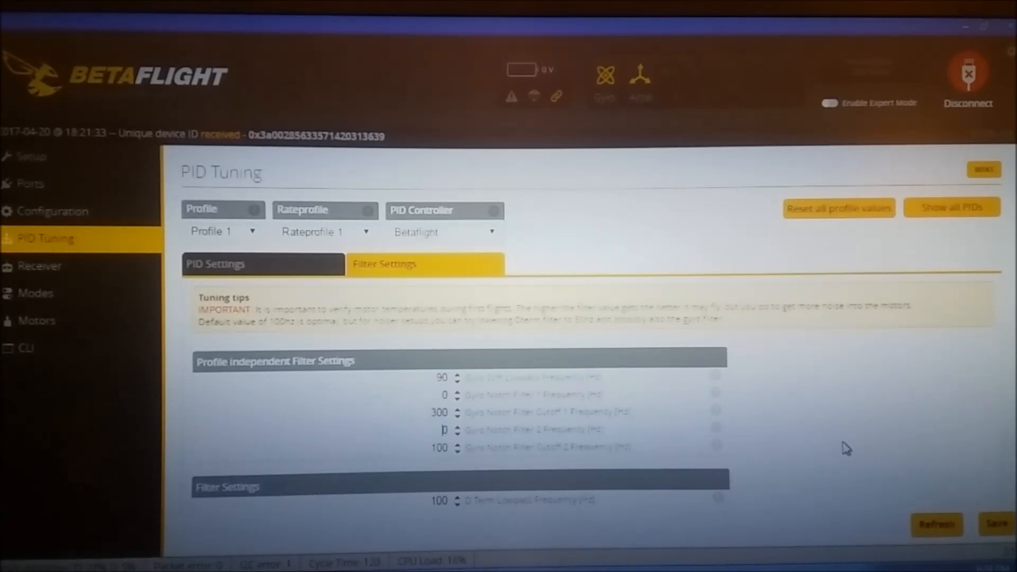
mouse_move(970, 460)
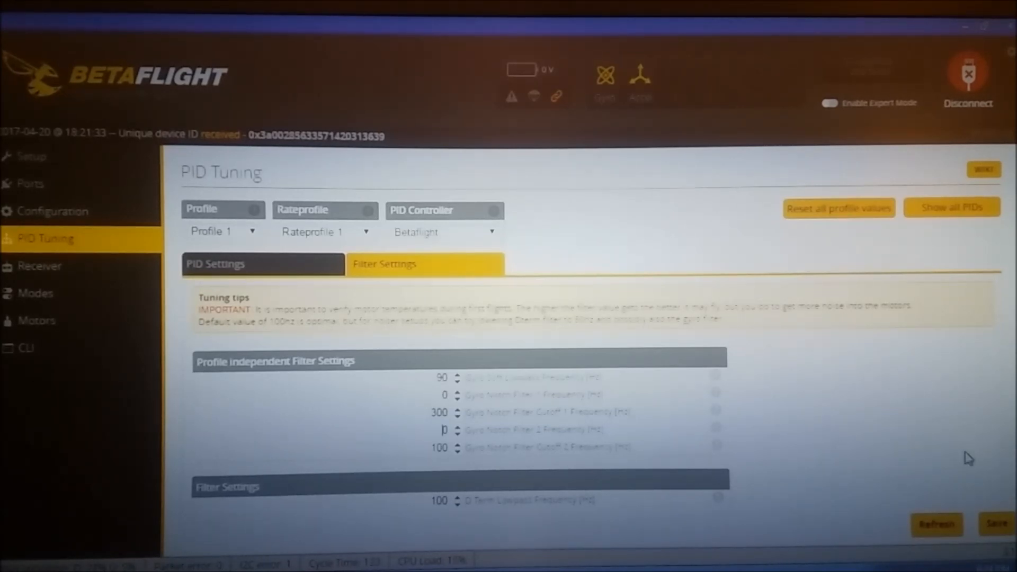